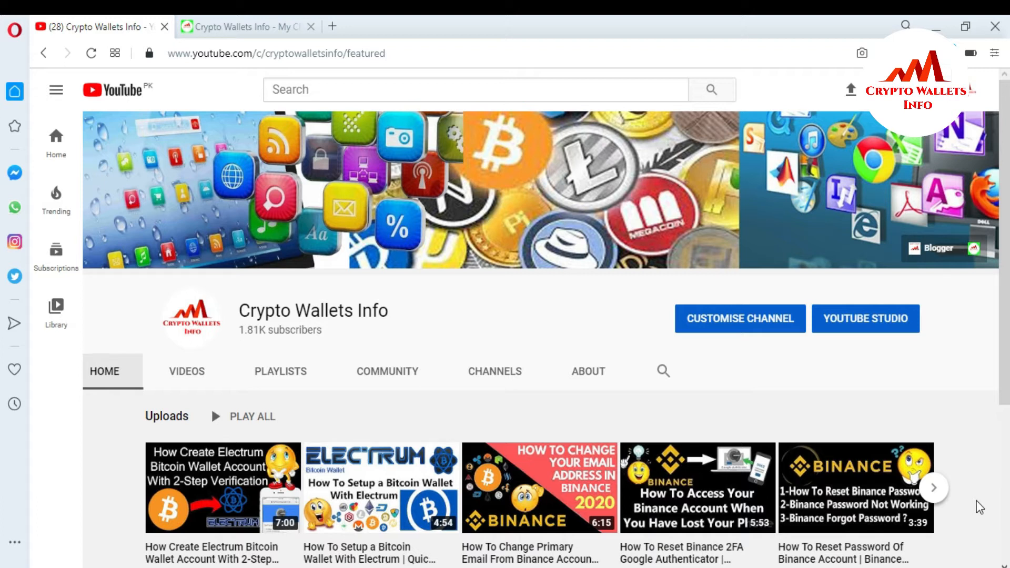
Switch from the YouTube channel page to the Crypto Wallets Info blog tab
{"action": "left_click", "coordinate": [242, 26]}
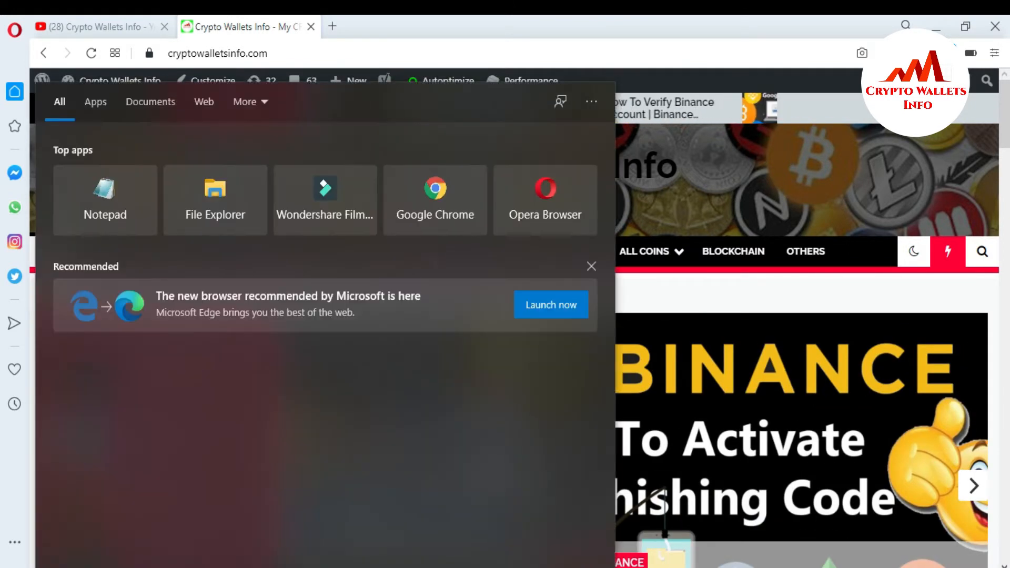
Launch Electrum from Start search 'elec', reaching the password prompt for 'electrum wallet'
{"action": "type", "text": "electrum wallet"}
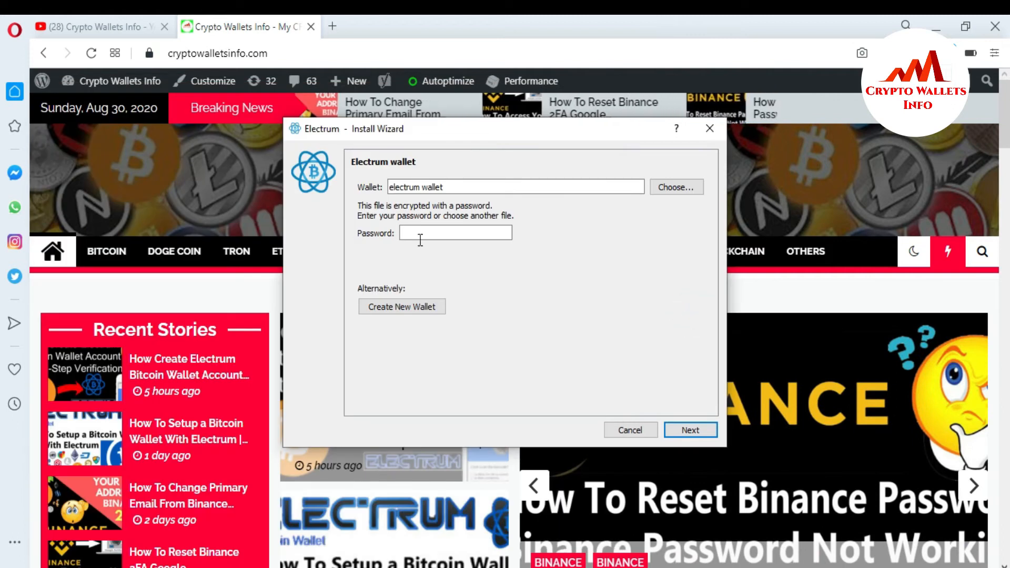
Attempt to unlock the wallet with a password and dismiss the 'Incorrect password' error
{"action": "type", "text": "•"}
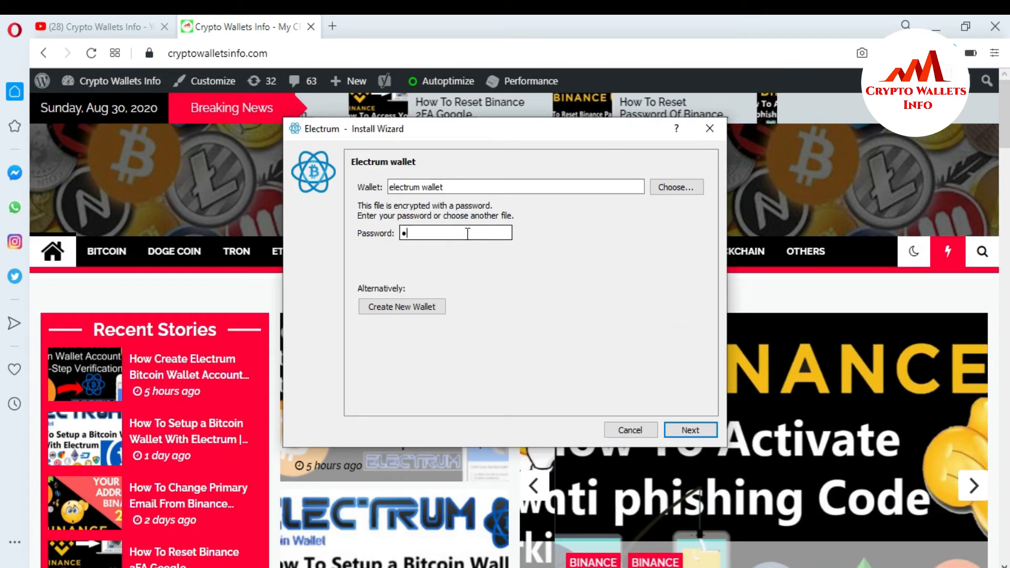
{"action": "type", "text": "password"}
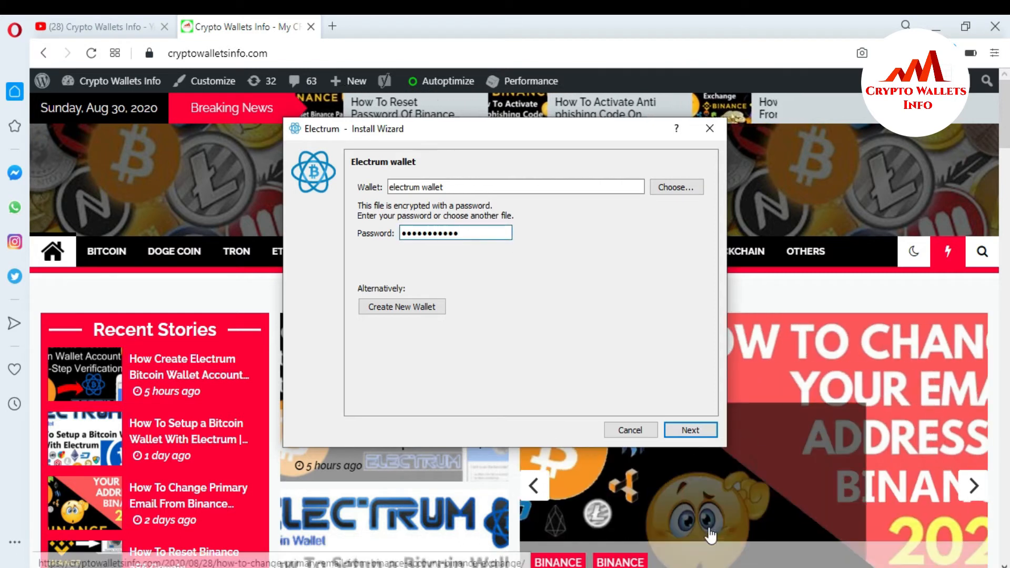
{"action": "left_click", "coordinate": [690, 429]}
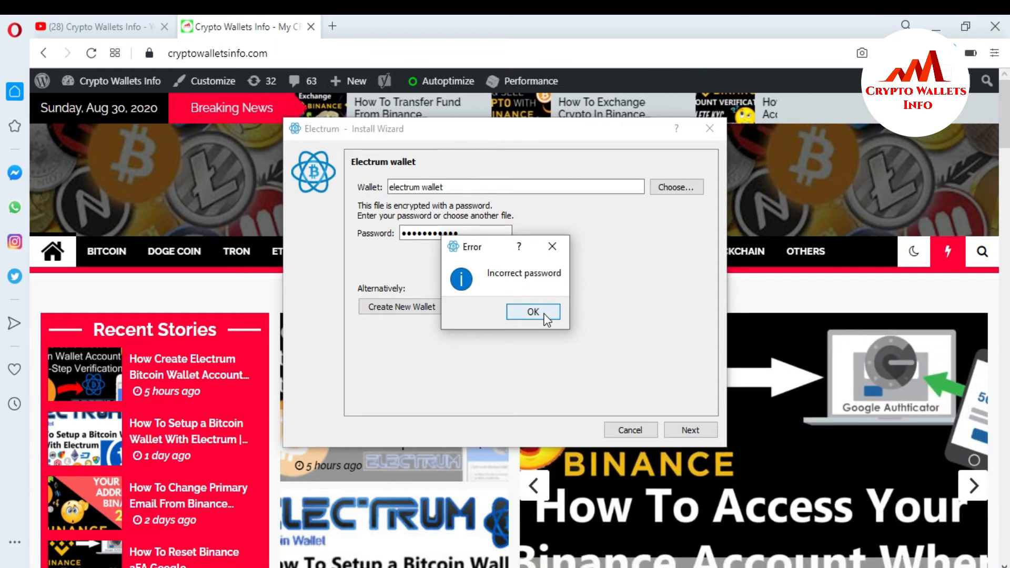
{"action": "left_click", "coordinate": [532, 311]}
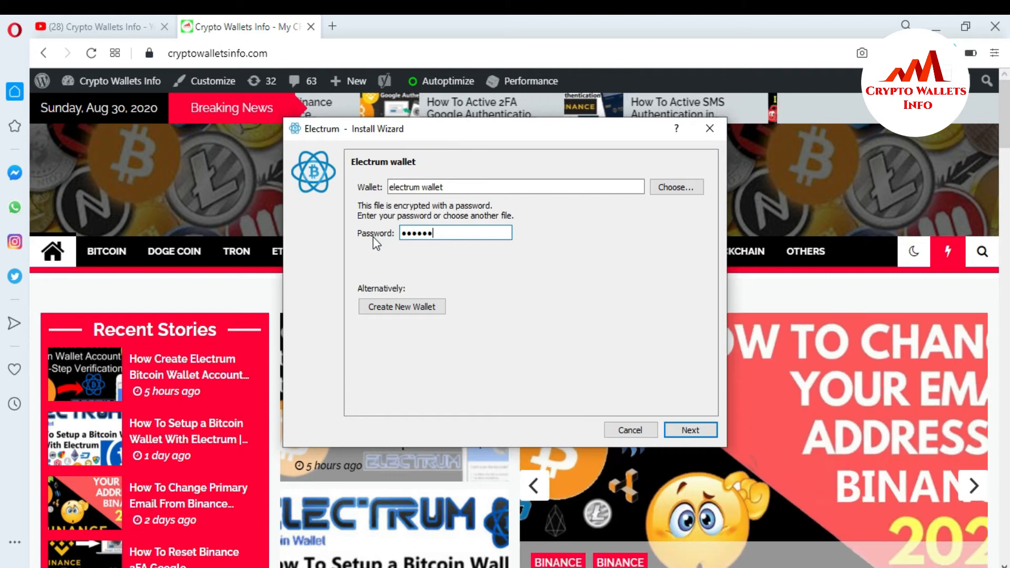
Unlock 'electrum wallet' with the correct password, opening Electrum's main window with zero balance
{"action": "type", "text": "password"}
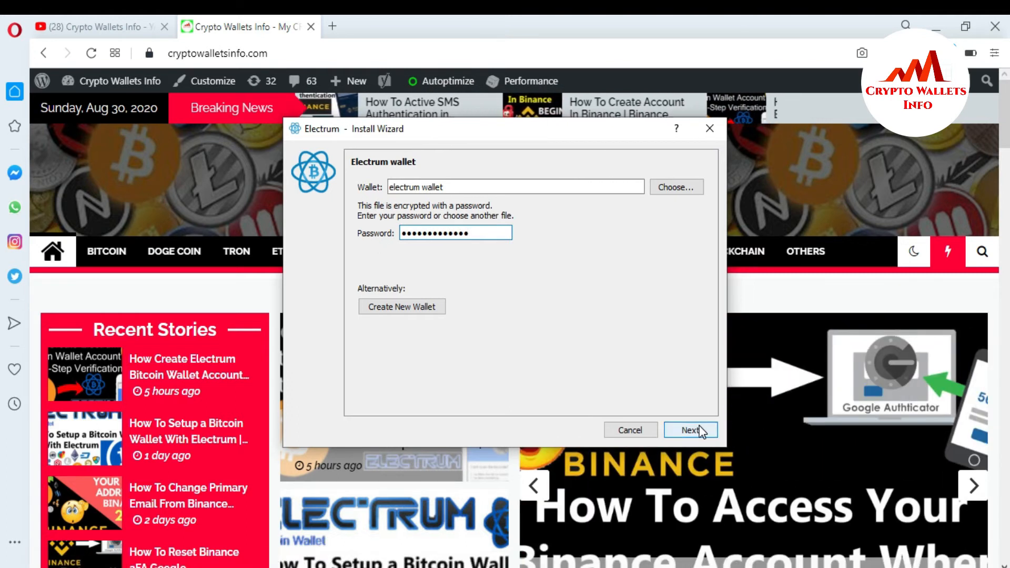
{"action": "left_click", "coordinate": [690, 430]}
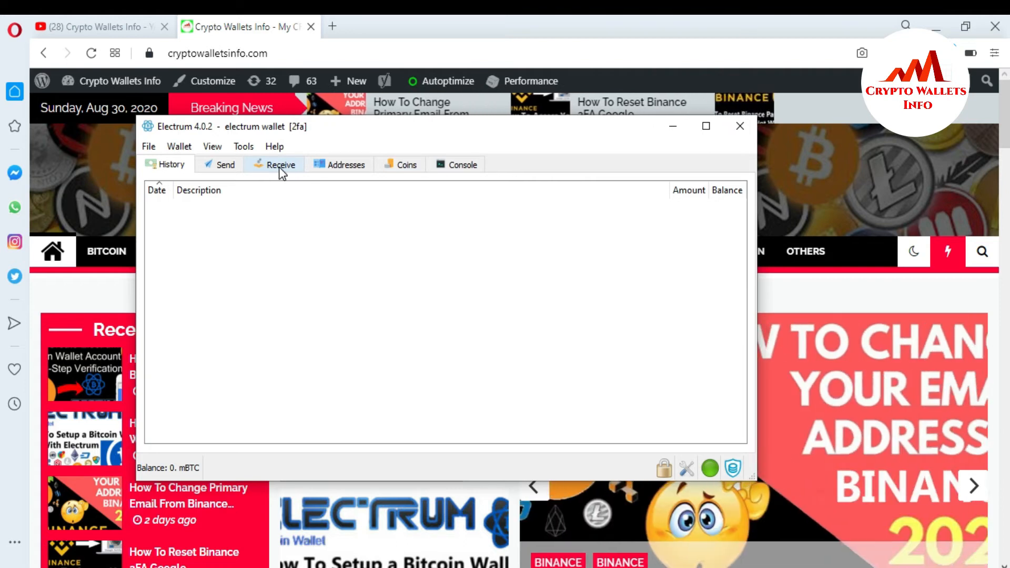
On the Receive tab, request a new receiving address (one-day expiry) and copy it
{"action": "left_click", "coordinate": [280, 164]}
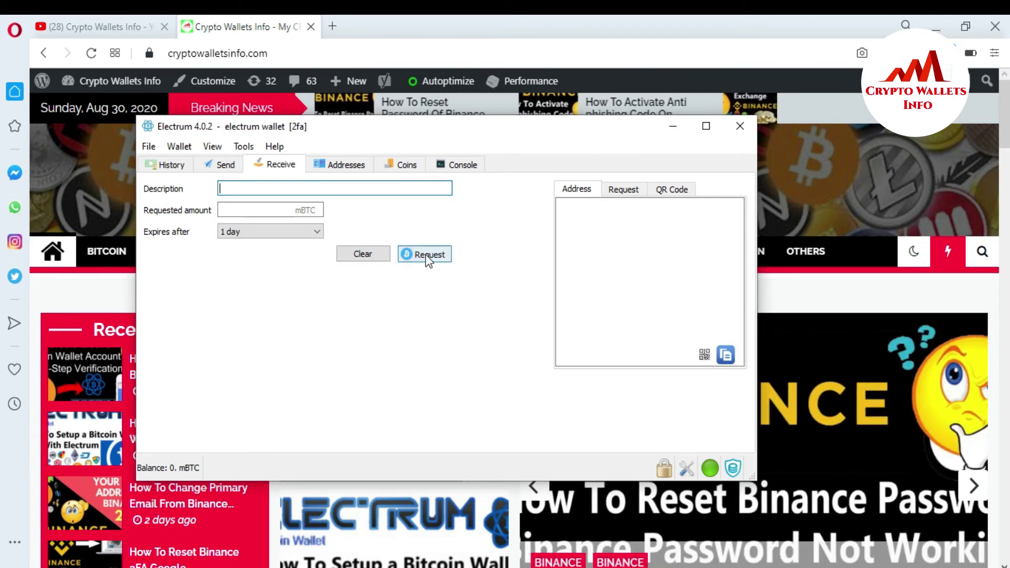
{"action": "left_click", "coordinate": [424, 254]}
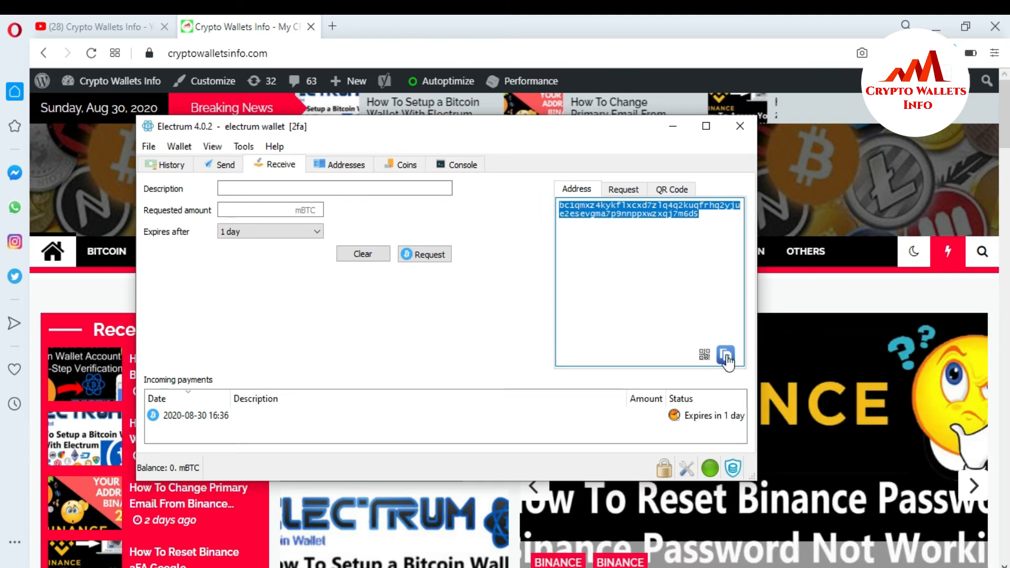
{"action": "left_click", "coordinate": [726, 355]}
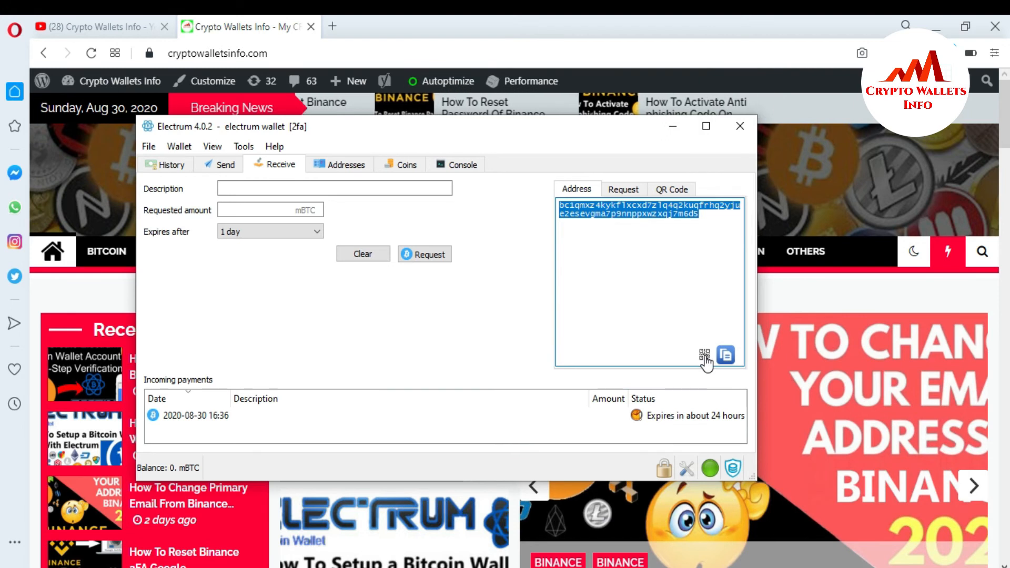
{"action": "left_click", "coordinate": [704, 354]}
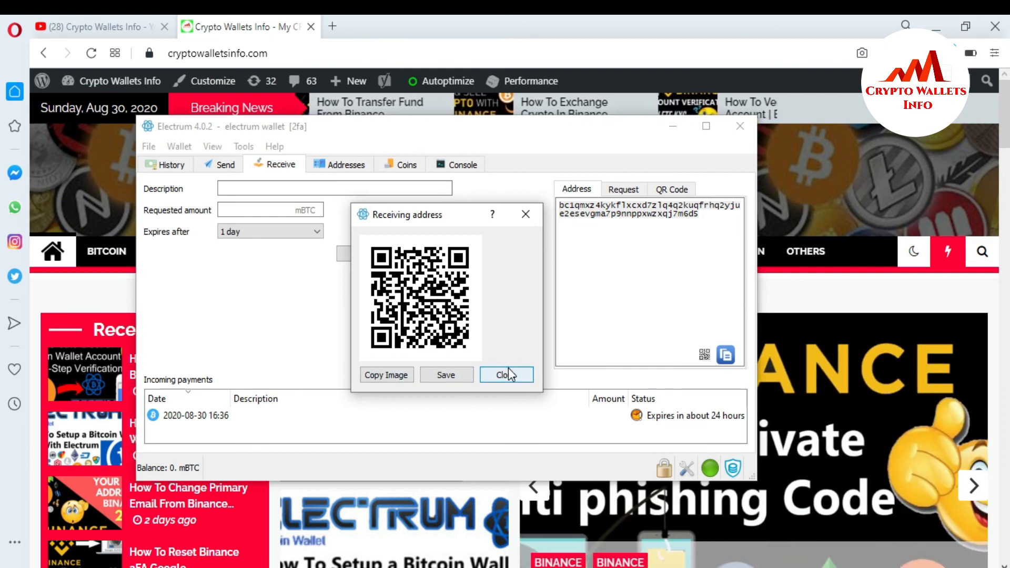
{"action": "left_click", "coordinate": [507, 374]}
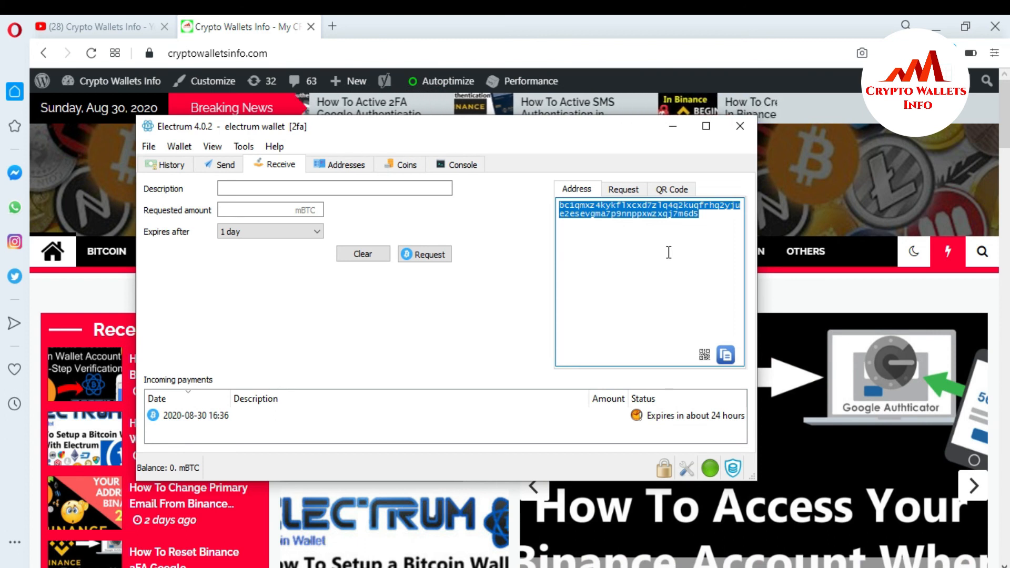
Bring the YouTube channel page forward, then return to the Crypto Wallets Info blog
{"action": "left_click", "coordinate": [973, 486]}
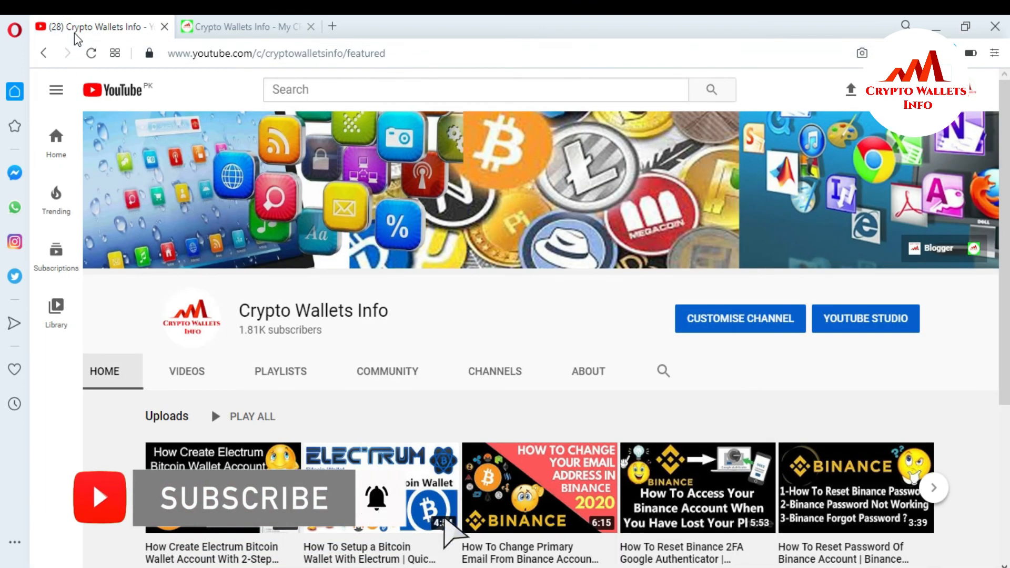
{"action": "left_click", "coordinate": [242, 26]}
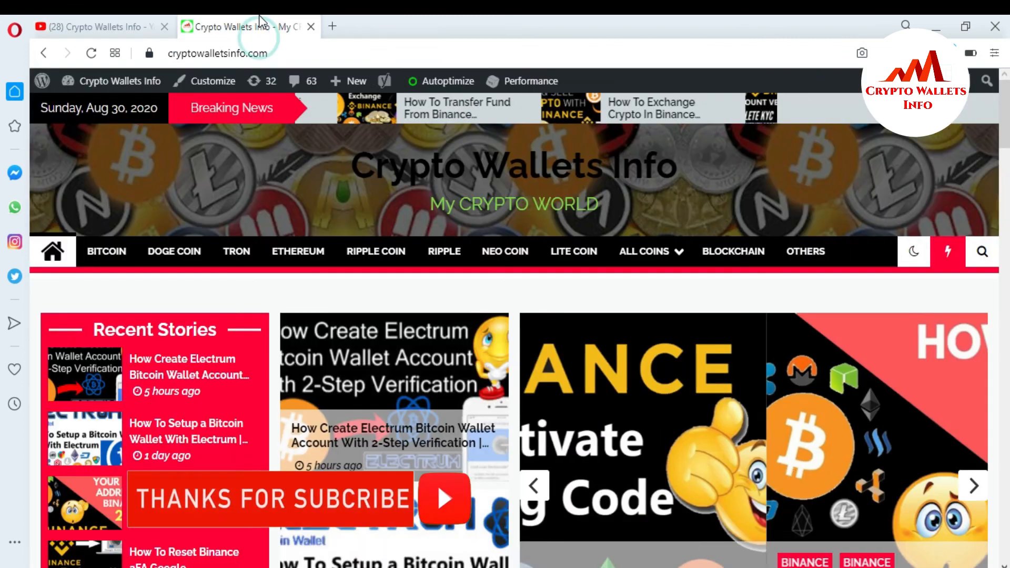